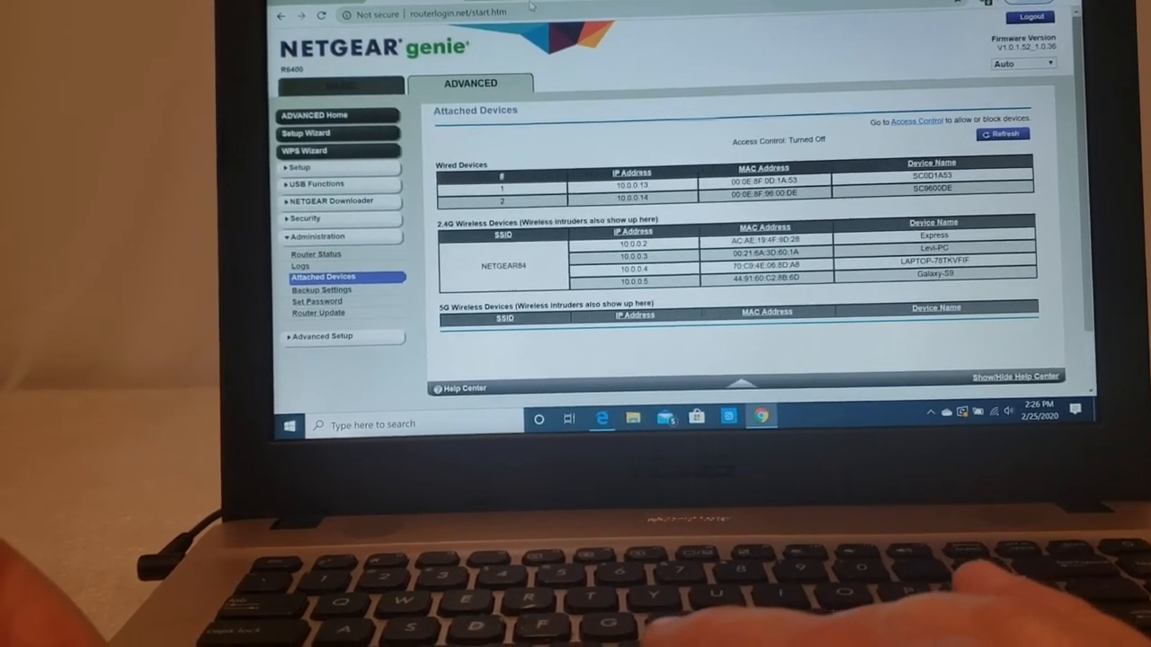
Refresh the Attached Devices list to show the currently connected clients
click(1003, 137)
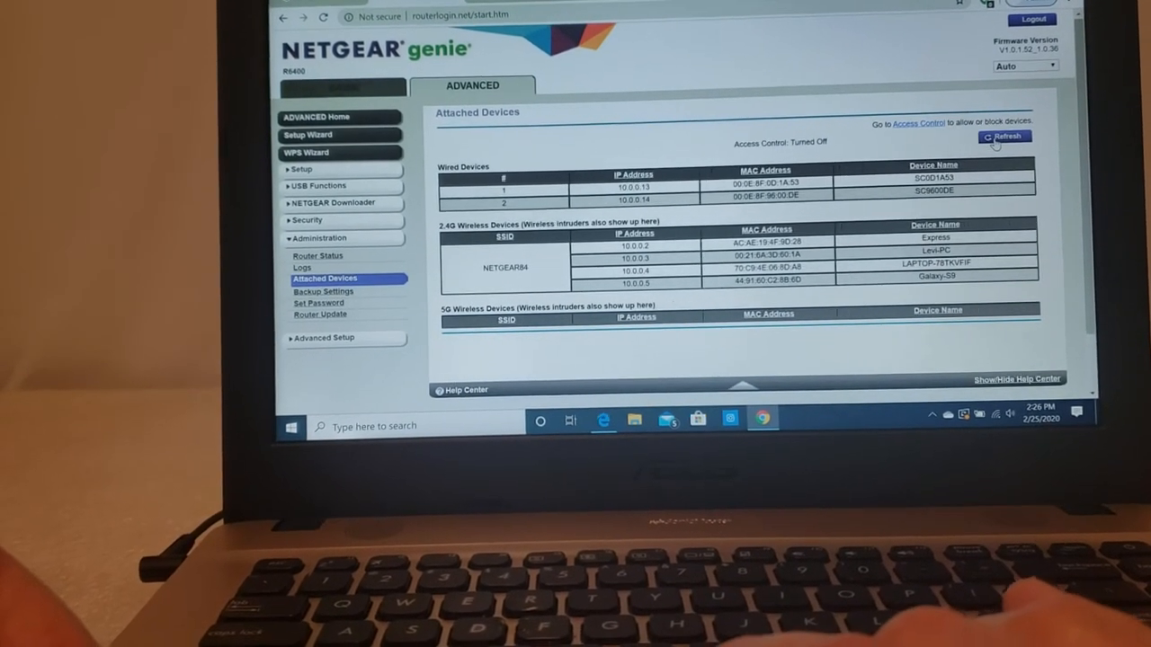
click(1004, 137)
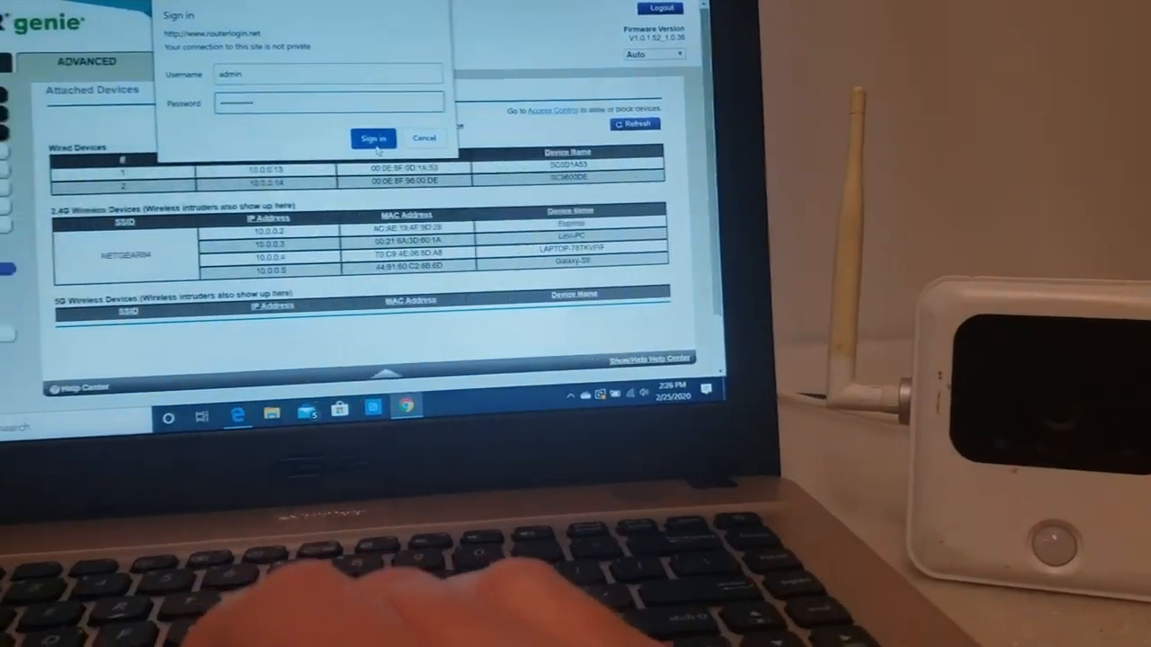
Sign in to the router again and return to the Basic home dashboard
click(372, 137)
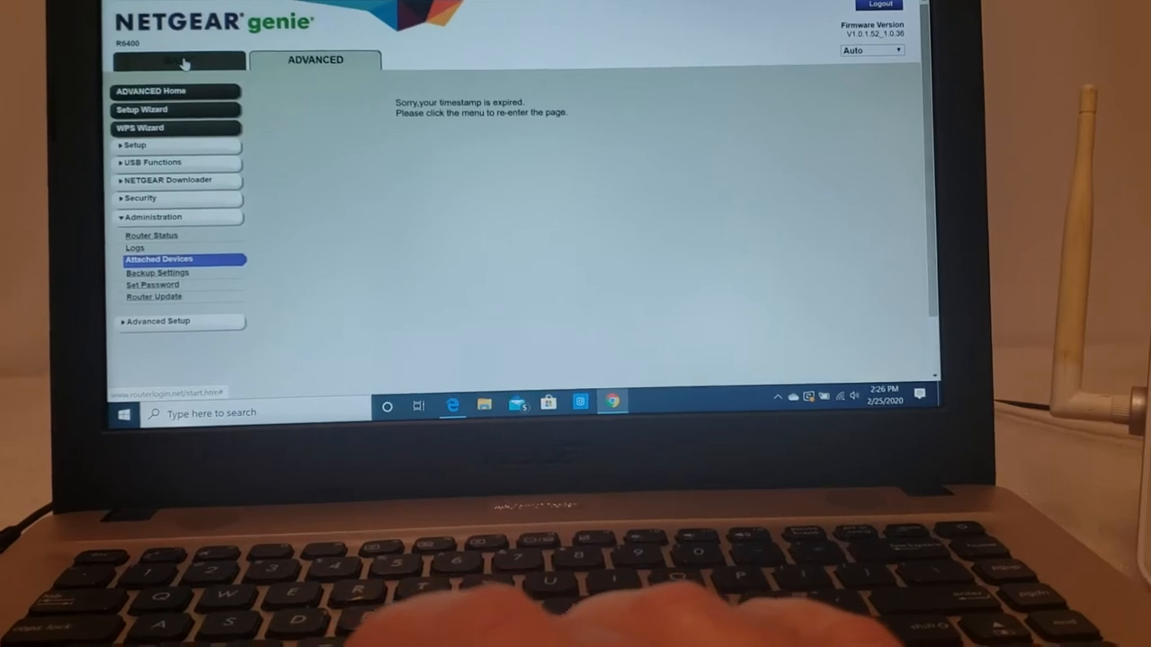
click(179, 61)
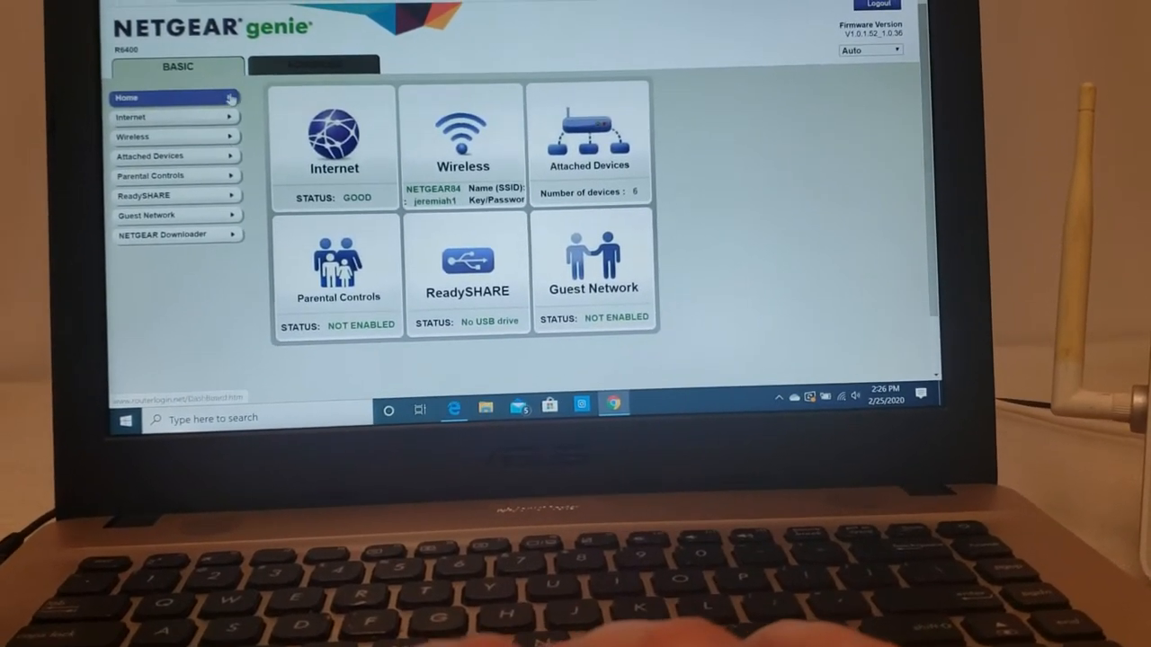
Go to Attached Devices under Administration in the Advanced settings
click(313, 63)
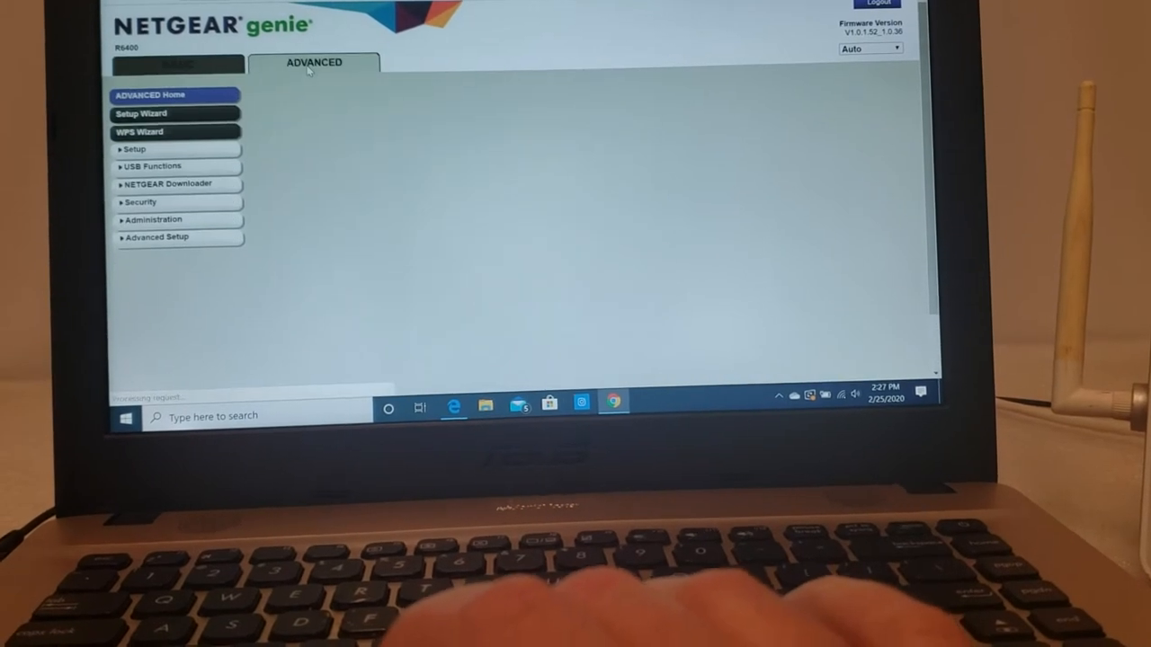
click(151, 97)
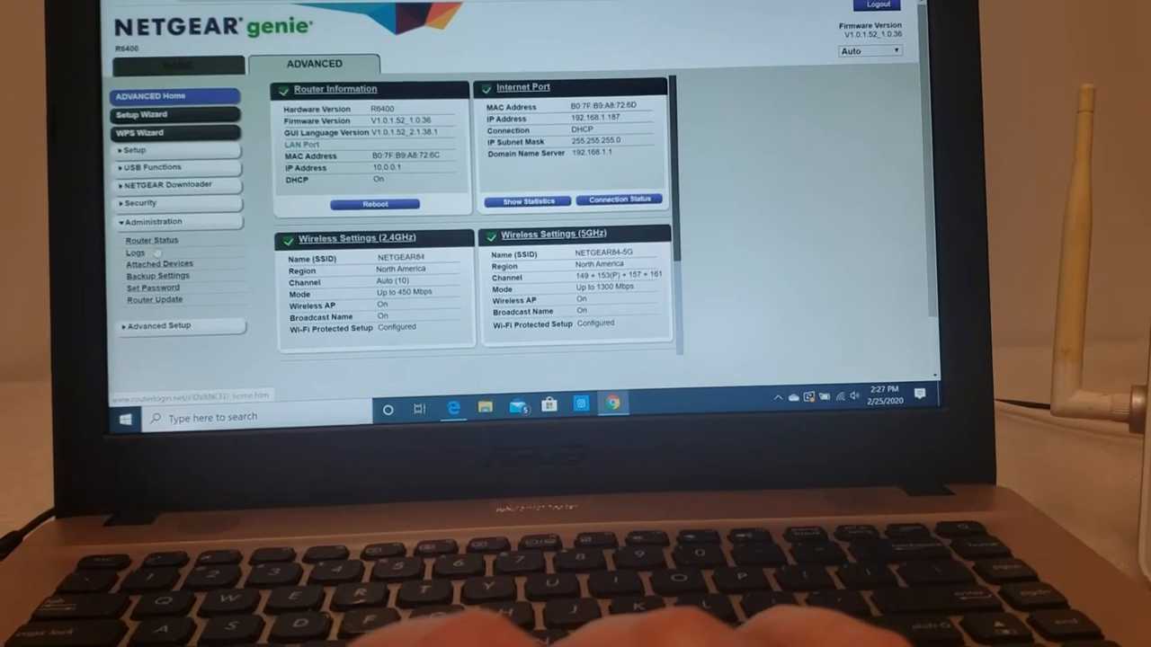
click(158, 262)
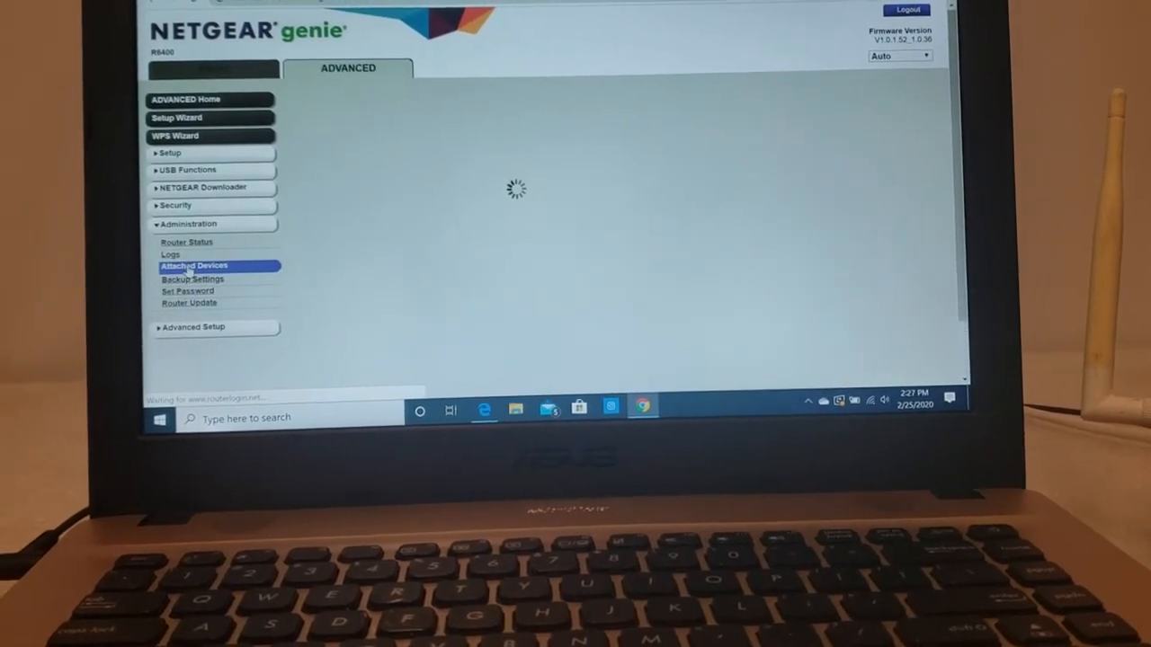
click(194, 266)
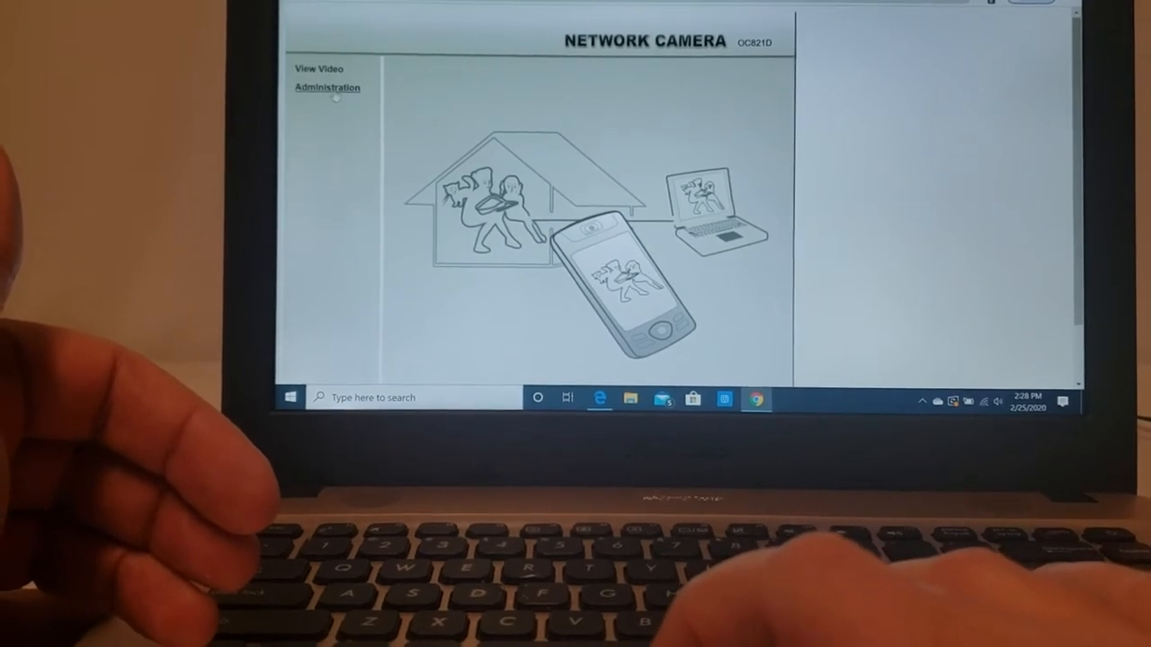
Sign in to the OC821D camera's Administration area with the admin credentials
click(327, 86)
text(ad)
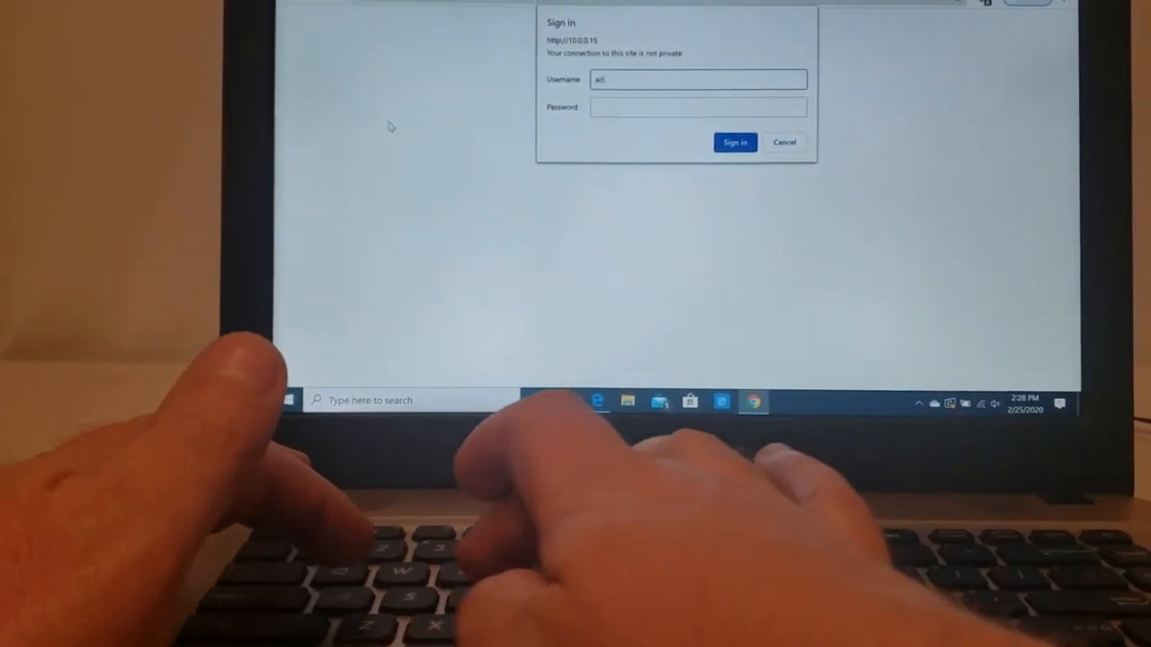
text(ministrator)
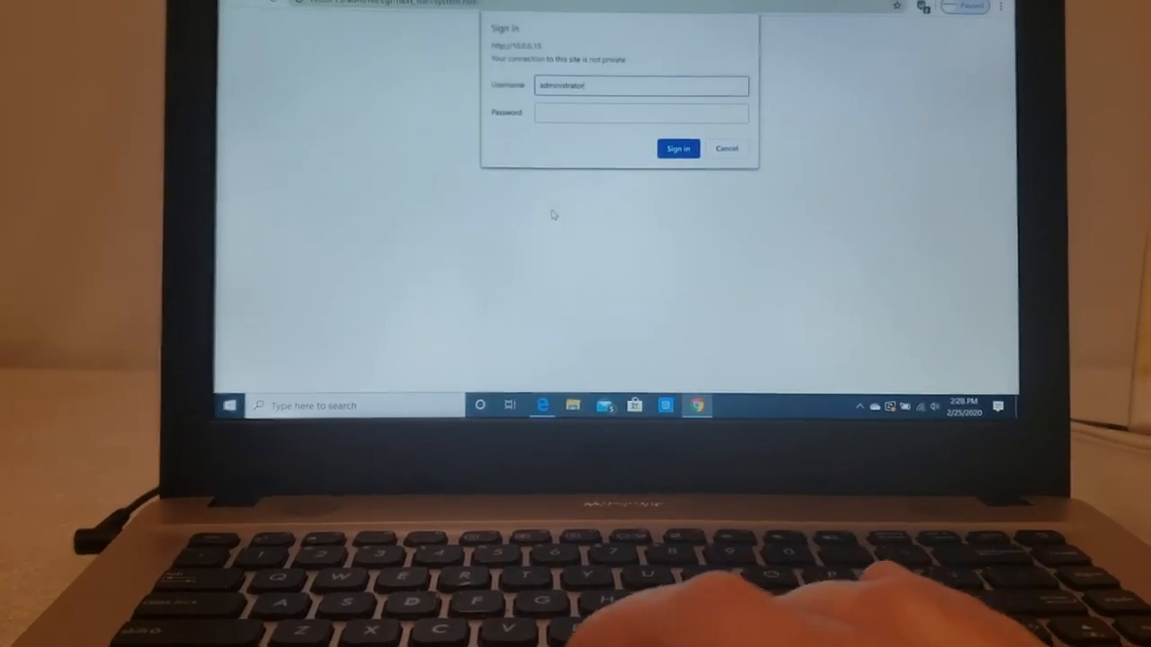
click(676, 147)
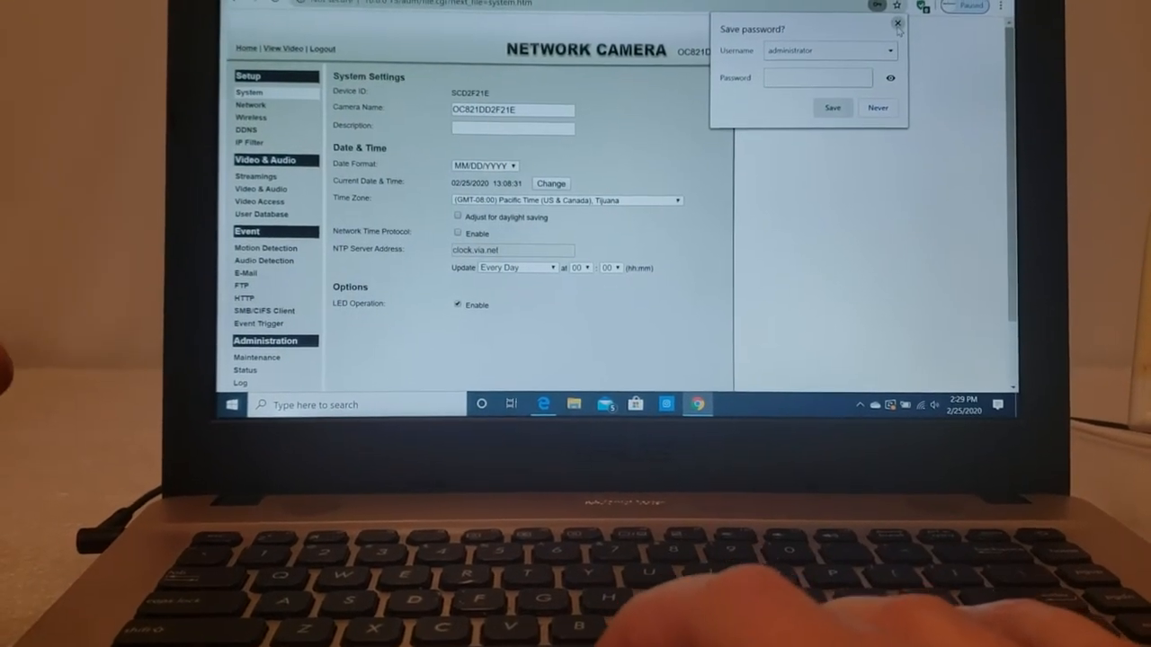
Bring up the camera's Network settings page with DHCP, DNS and port options
click(895, 22)
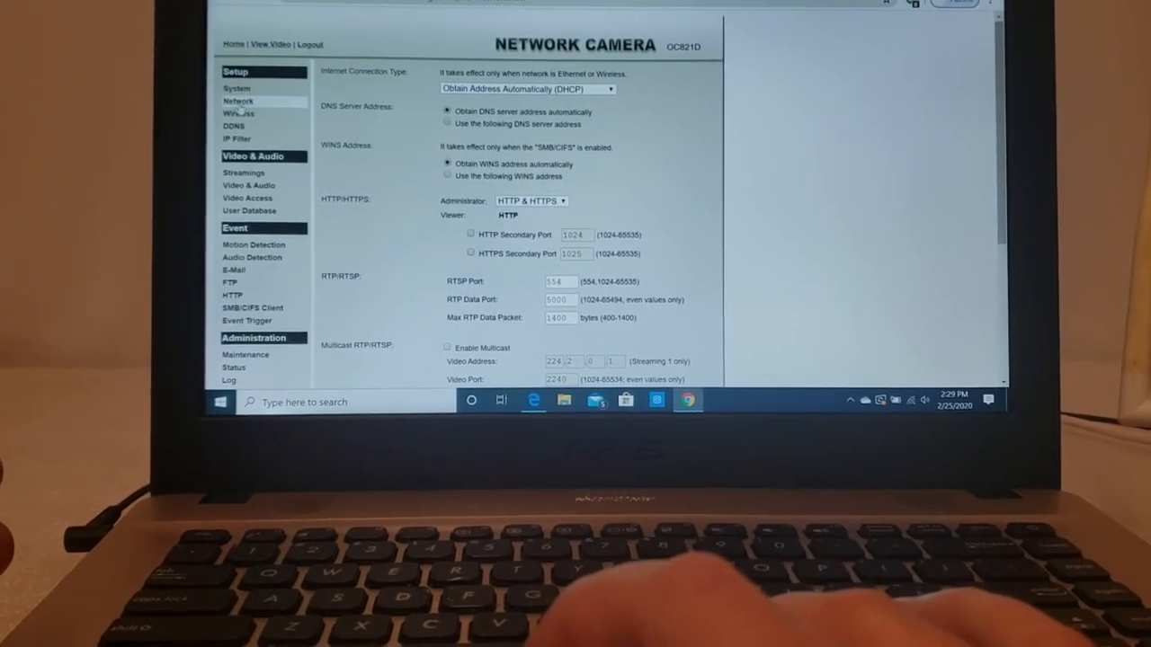
Show the camera's Wireless settings and choose WPA/WPA2 Personal security
click(239, 113)
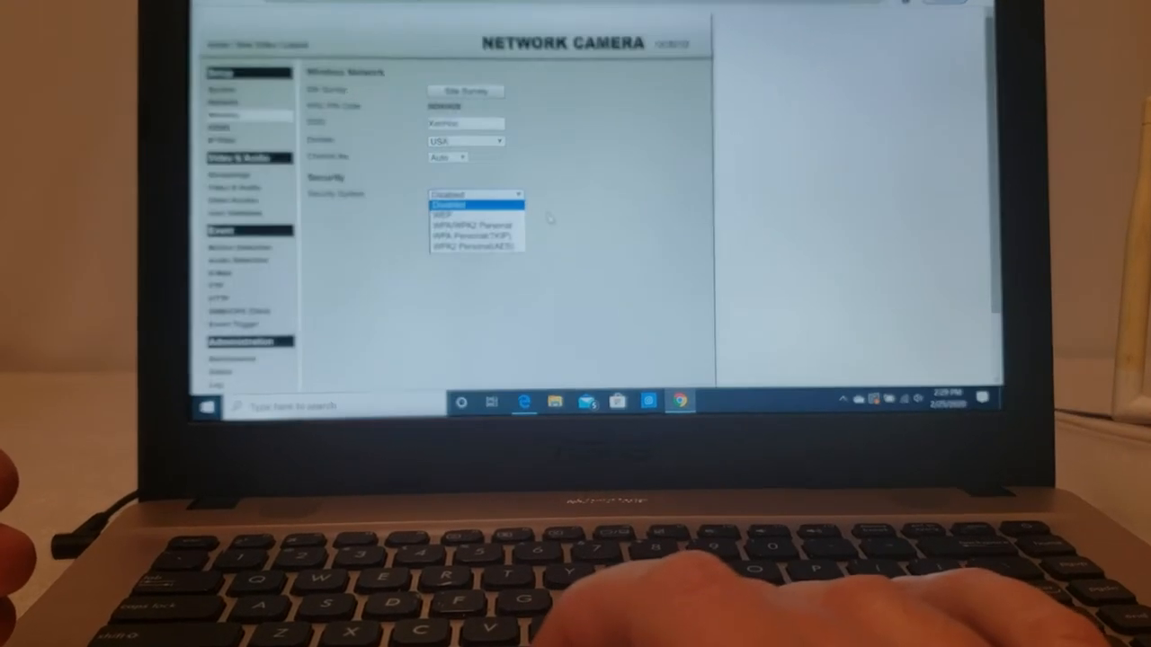
mouse_move(476, 227)
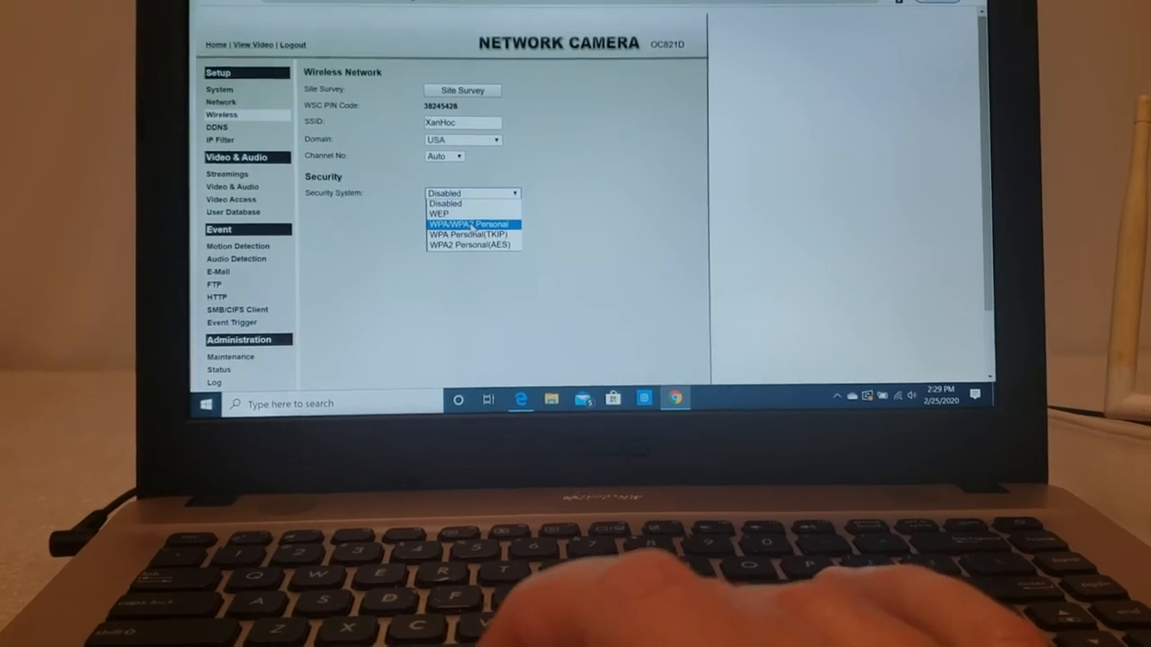
click(471, 223)
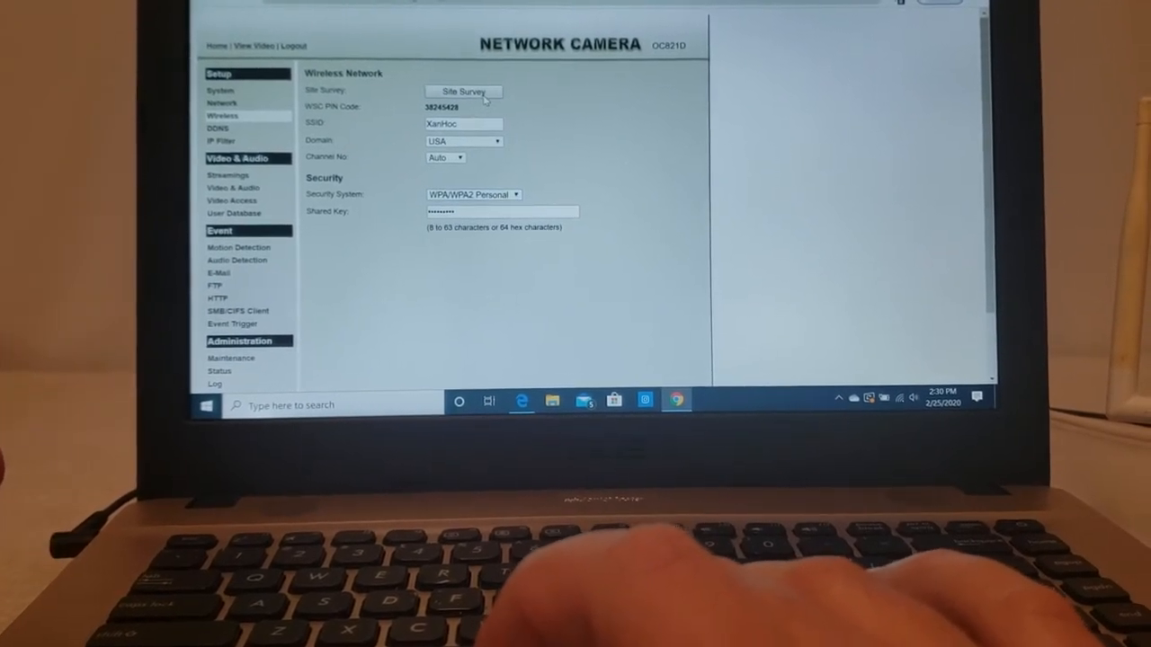
Run a Site Survey listing nearby wireless networks with strength, channel and security
click(462, 92)
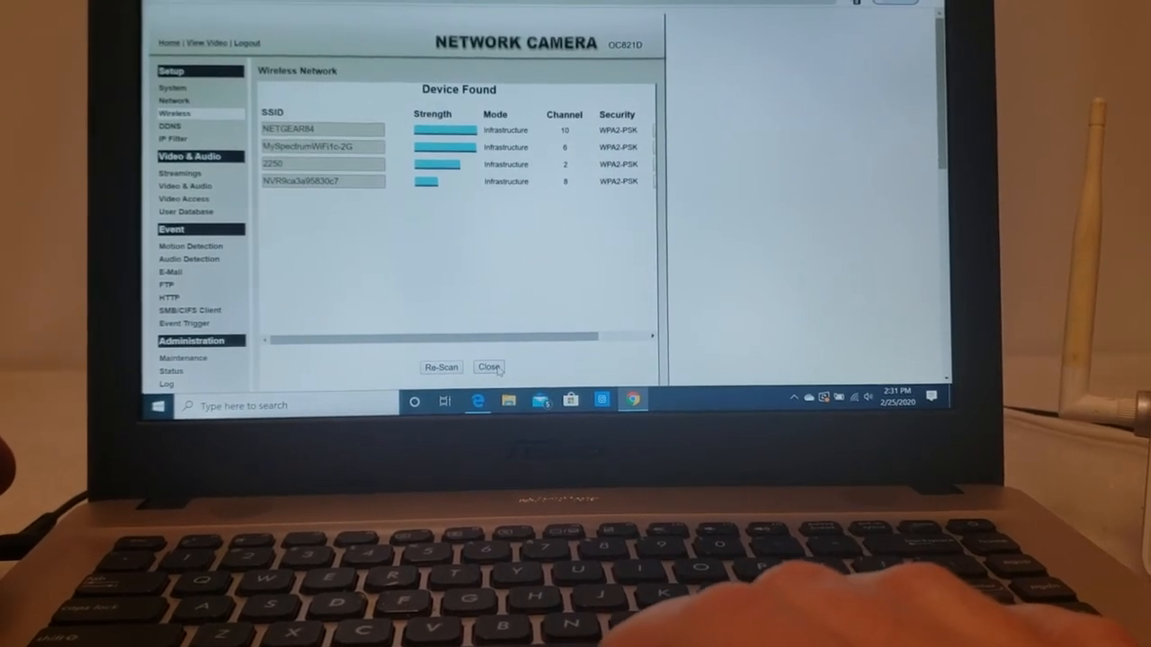
Close the found-networks list and set security to WPA/WPA2 Personal after trying TKIP and AES
click(489, 366)
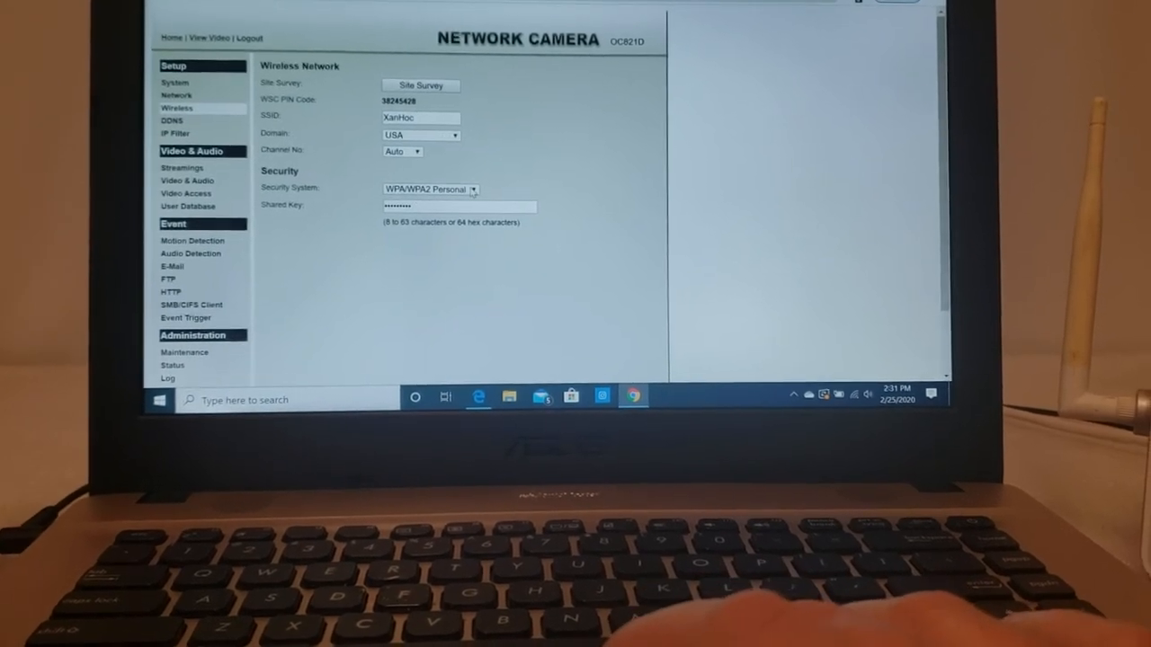
click(428, 189)
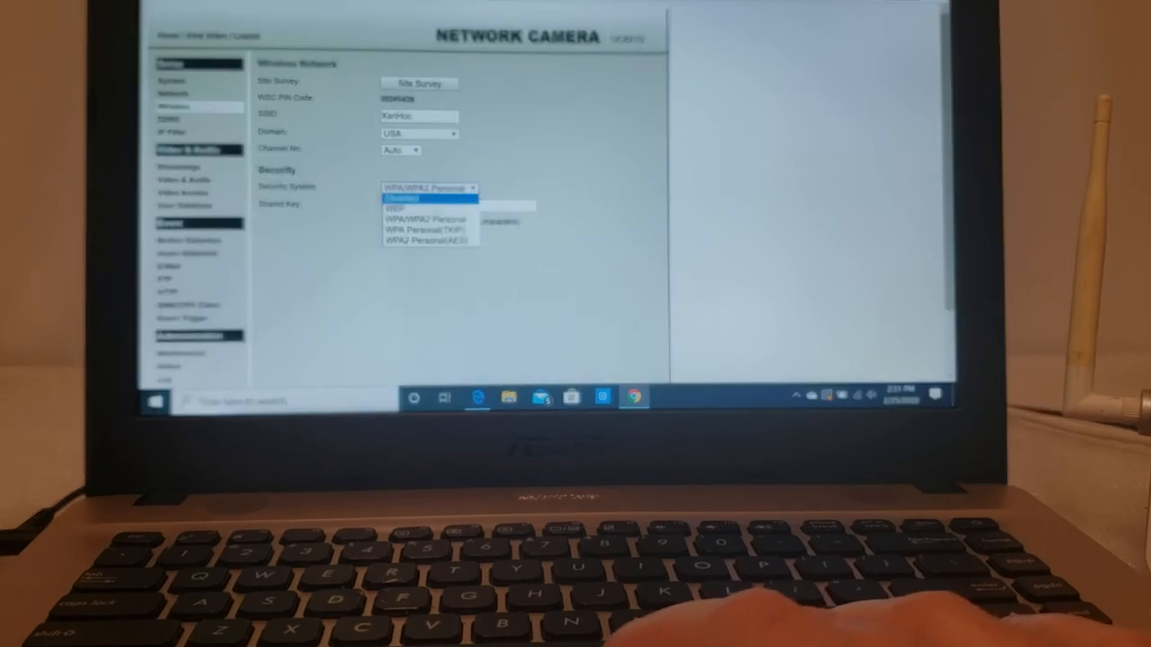
click(428, 231)
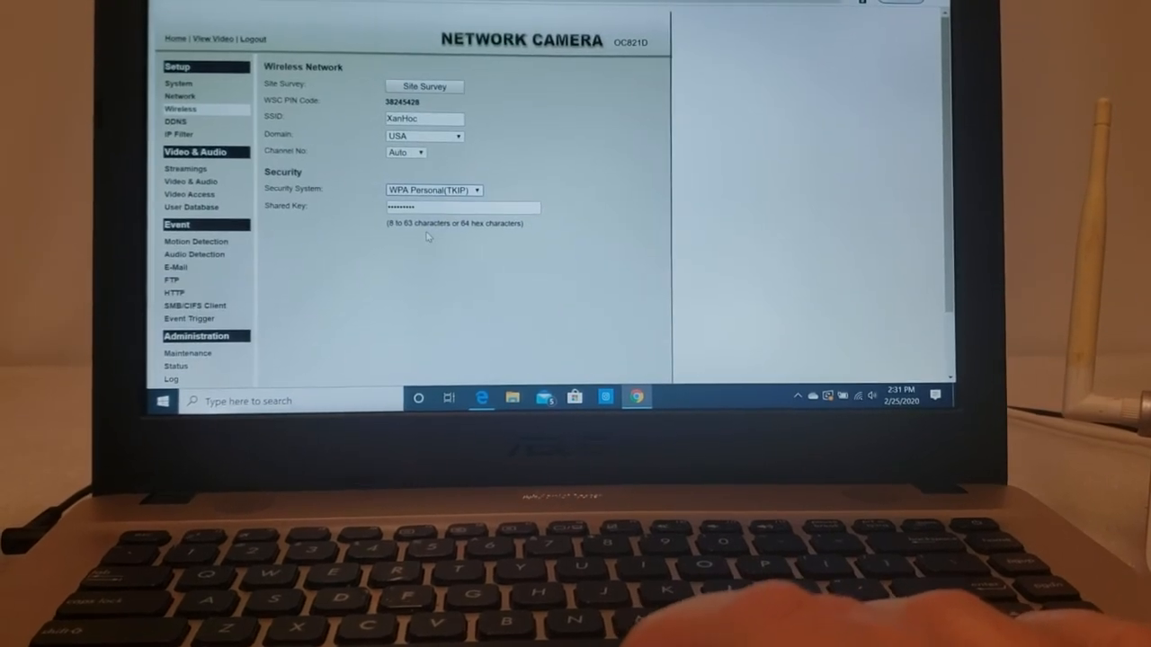
click(435, 190)
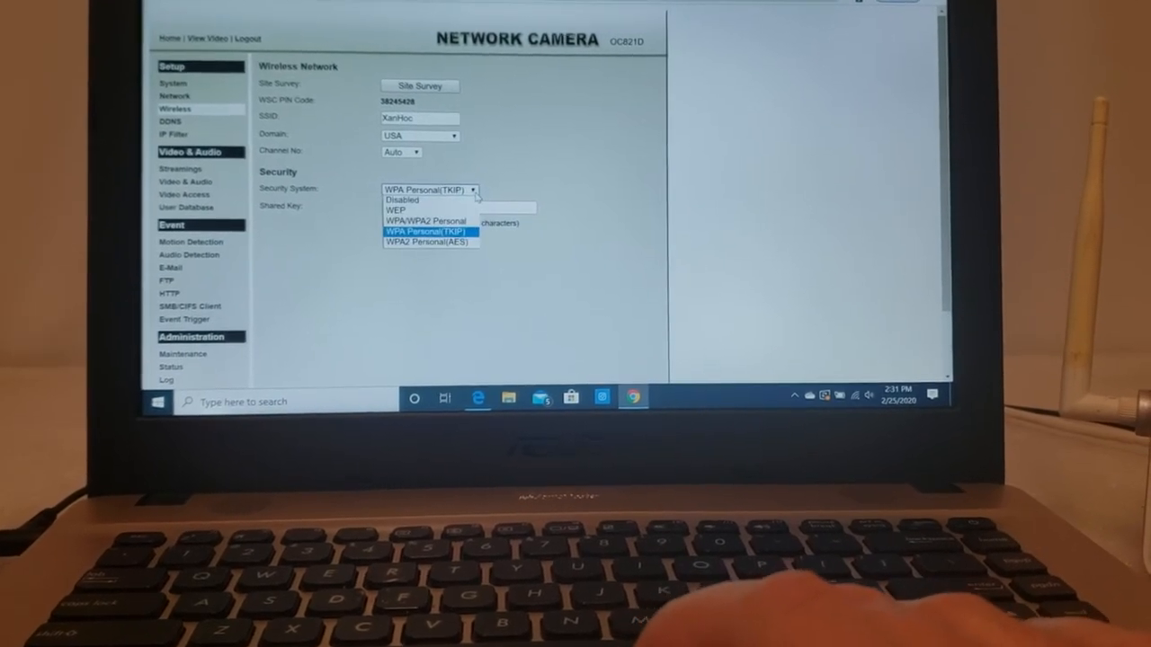
click(430, 241)
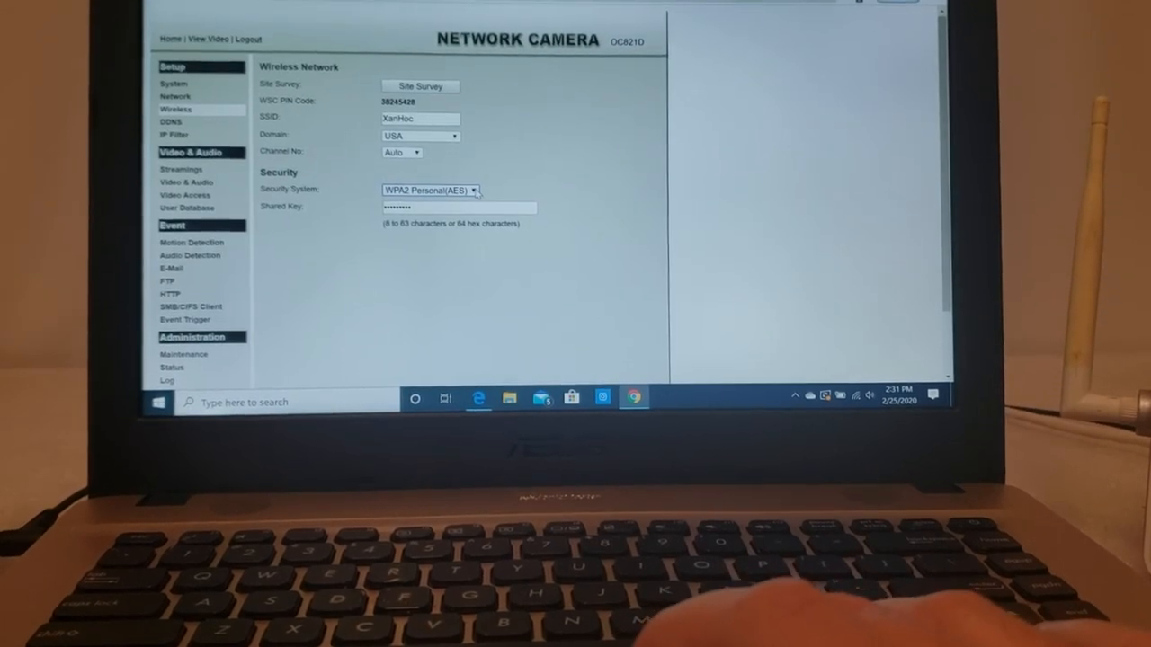
click(430, 191)
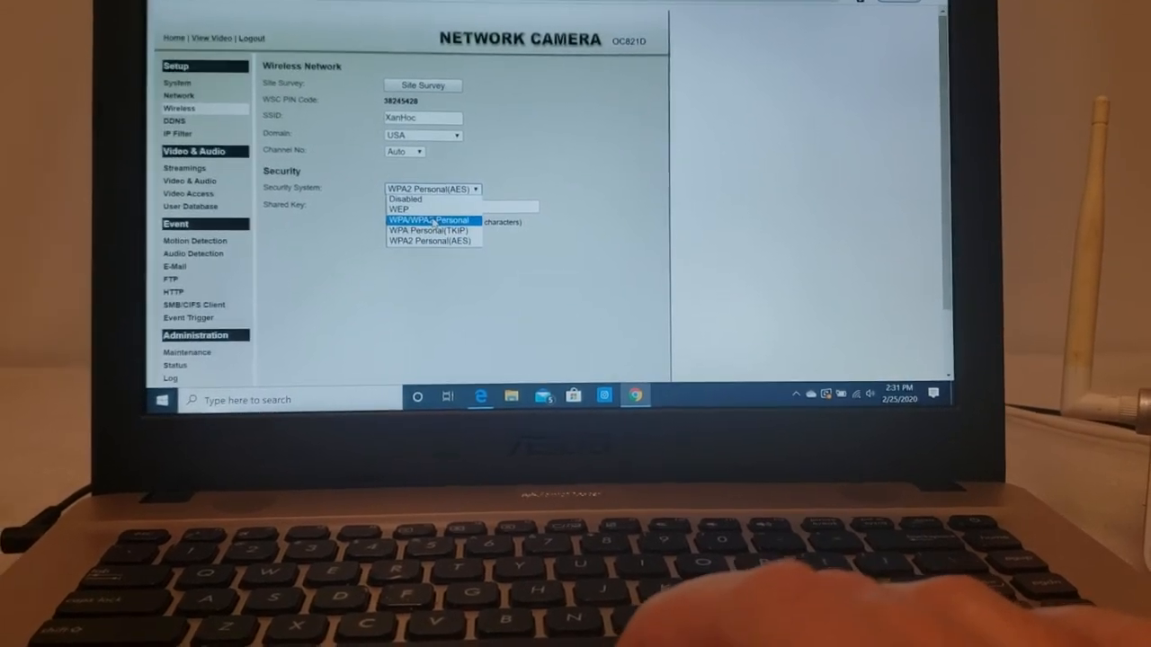
click(430, 219)
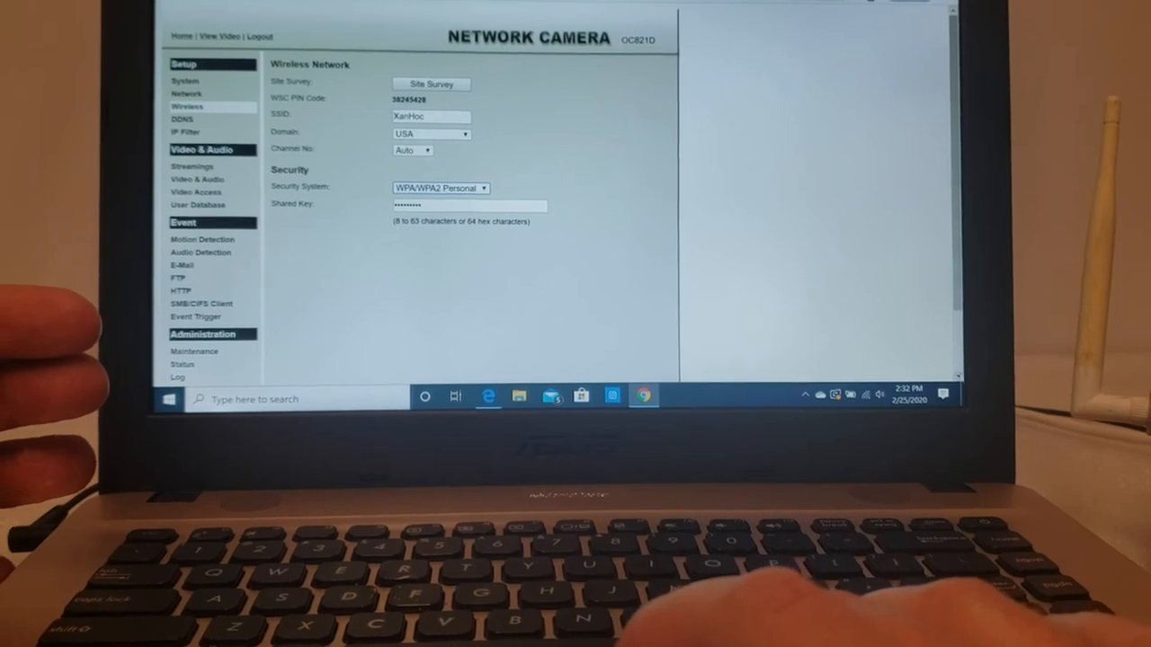
Go to the camera's Maintenance page under Administration
scroll(down, 3)
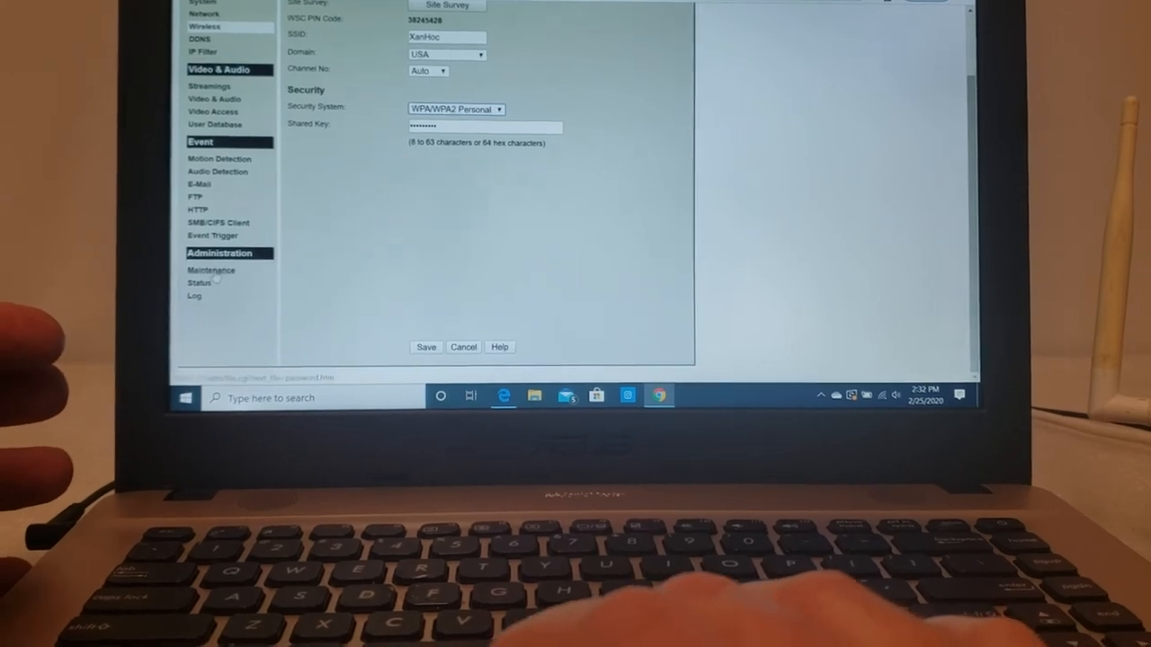
click(211, 270)
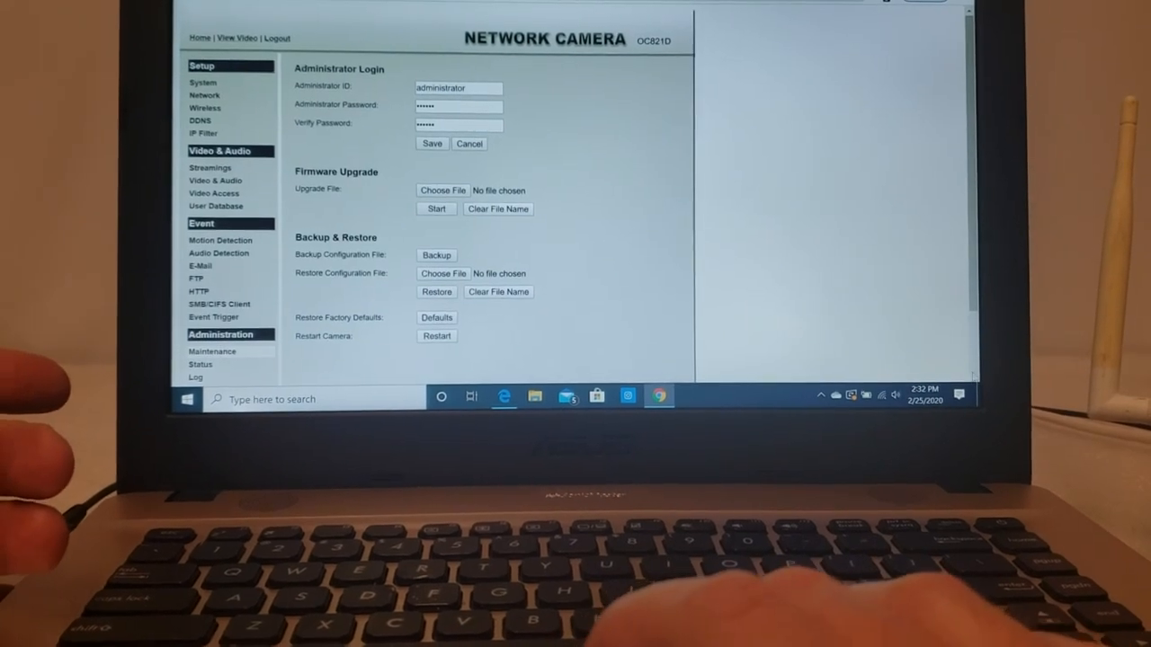
Restore the camera to factory defaults and confirm the reset
scroll(down, 3)
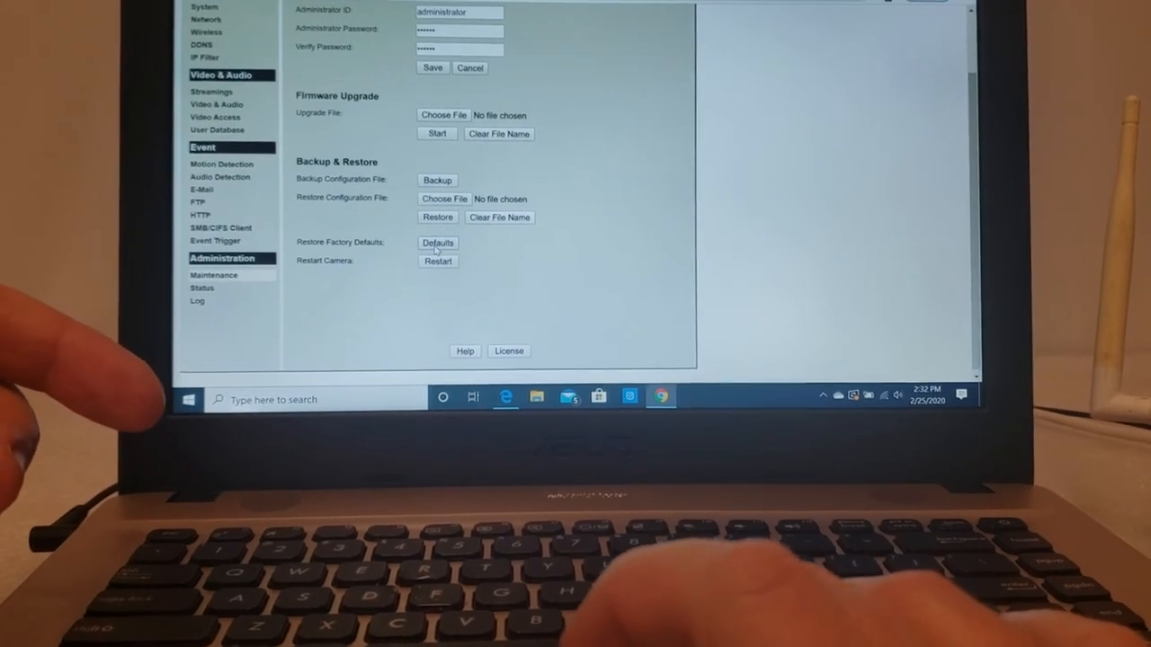
click(439, 243)
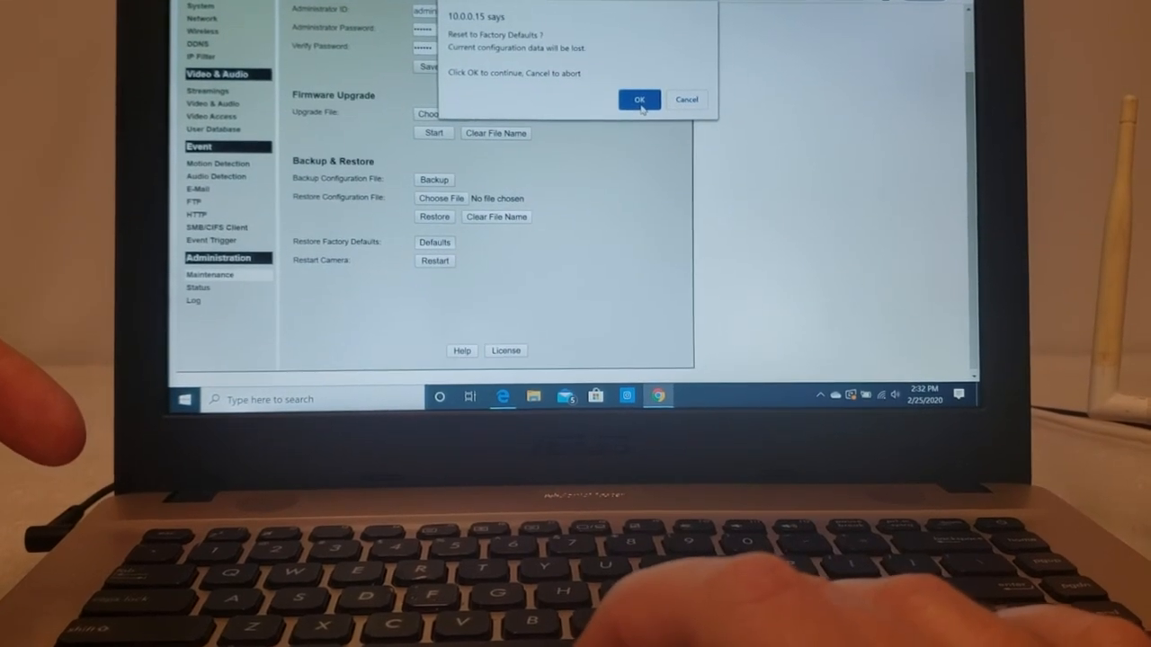
click(640, 101)
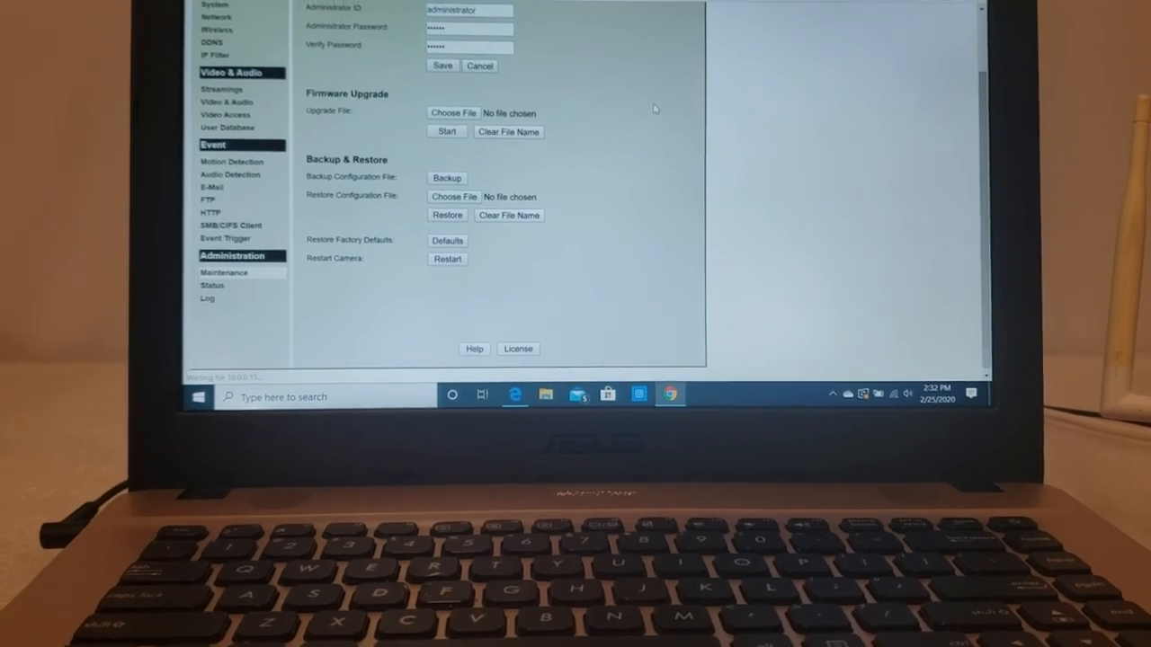
click(446, 241)
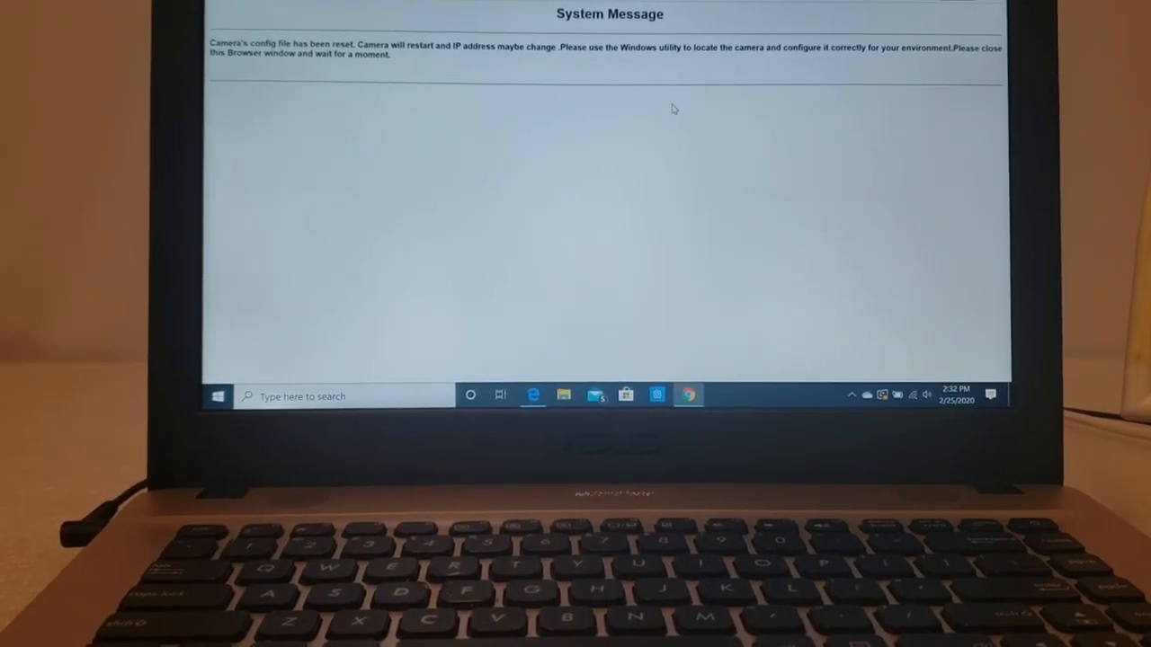